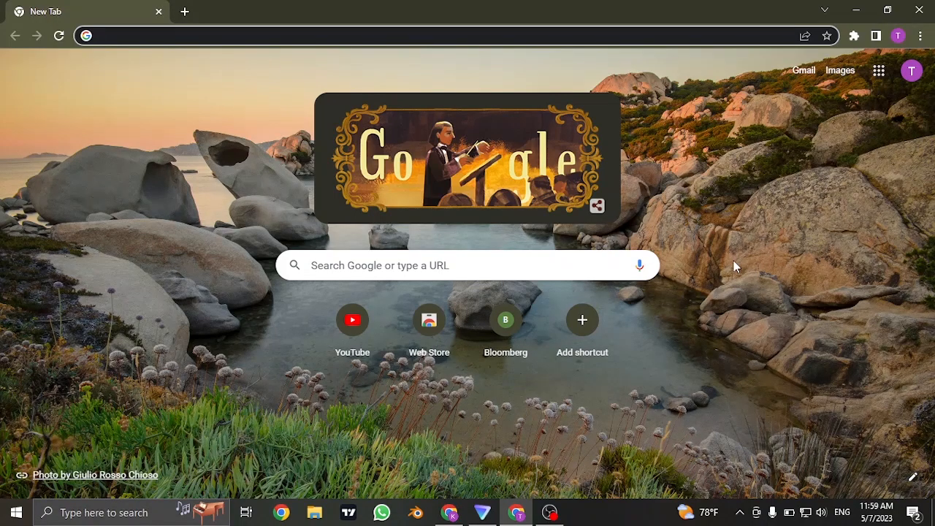
Navigate to the official verizon.com home page from the address bar.
text(verizon.)
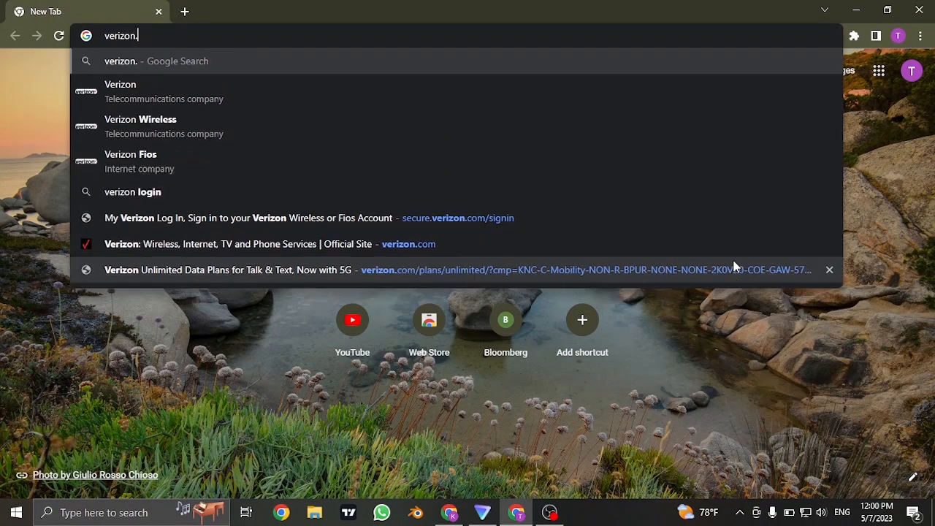
click(256, 243)
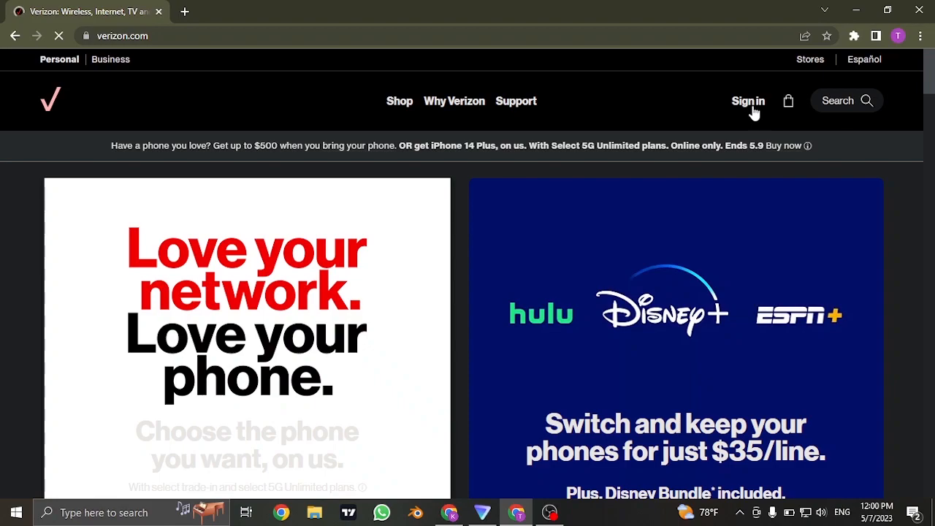
Go from the header Sign in menu to the My Account sign-in page.
click(748, 101)
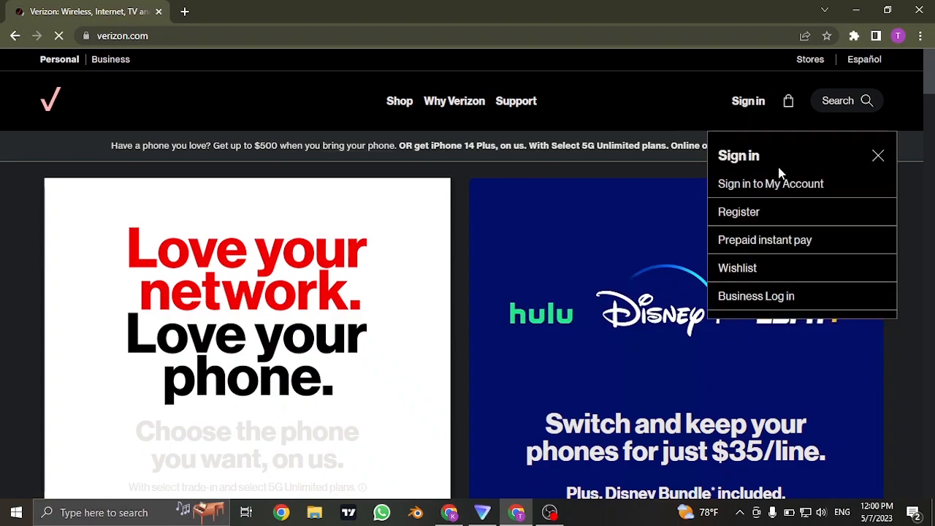
mouse_move(790, 339)
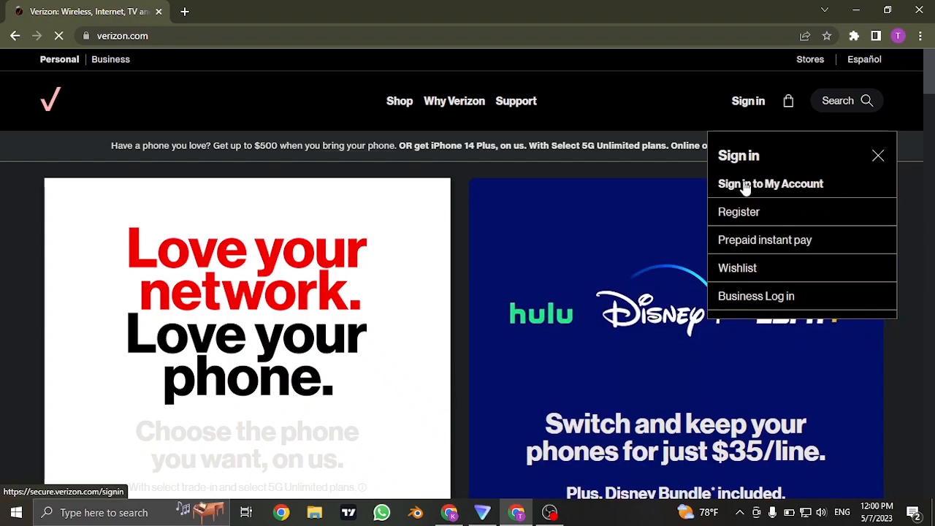
click(770, 184)
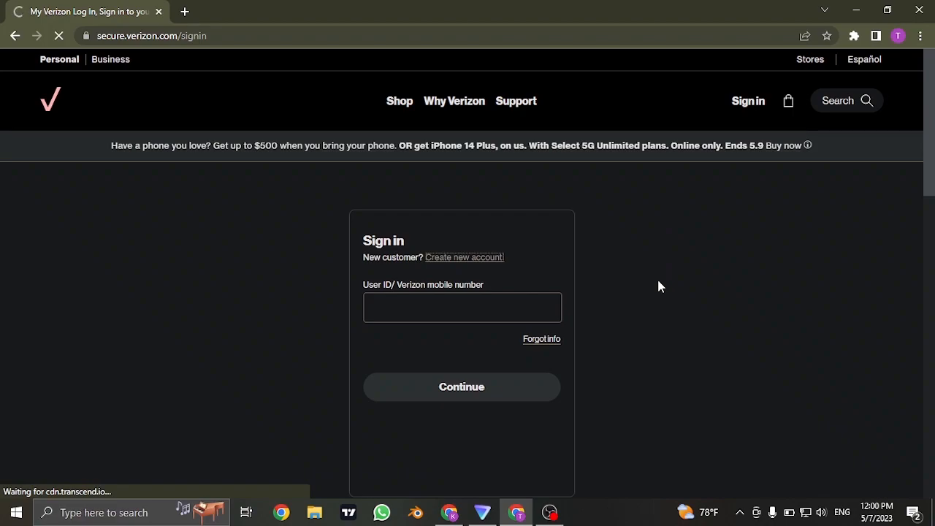
click(462, 307)
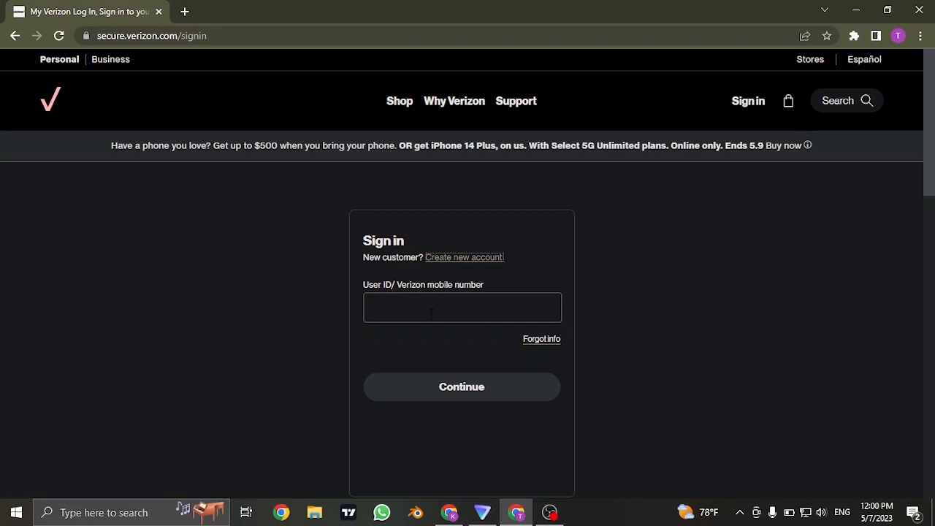
click(462, 307)
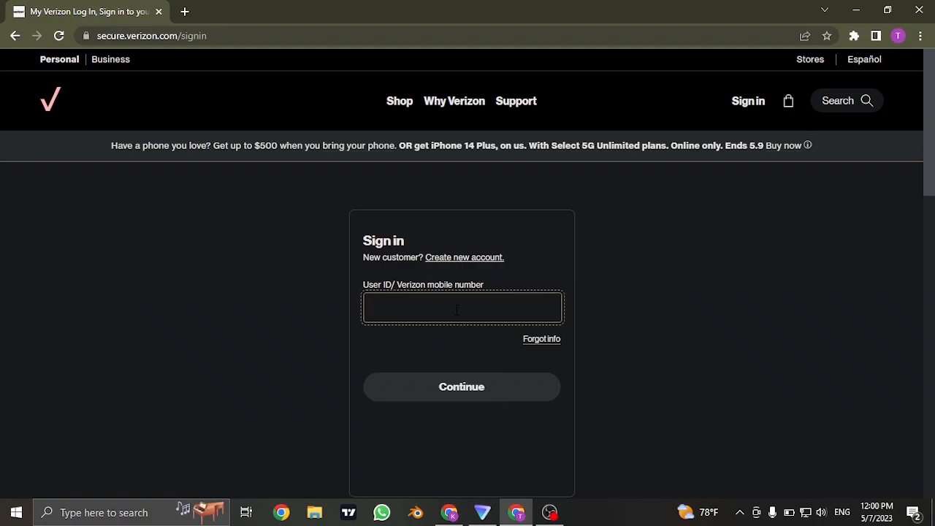
text(taylor22)
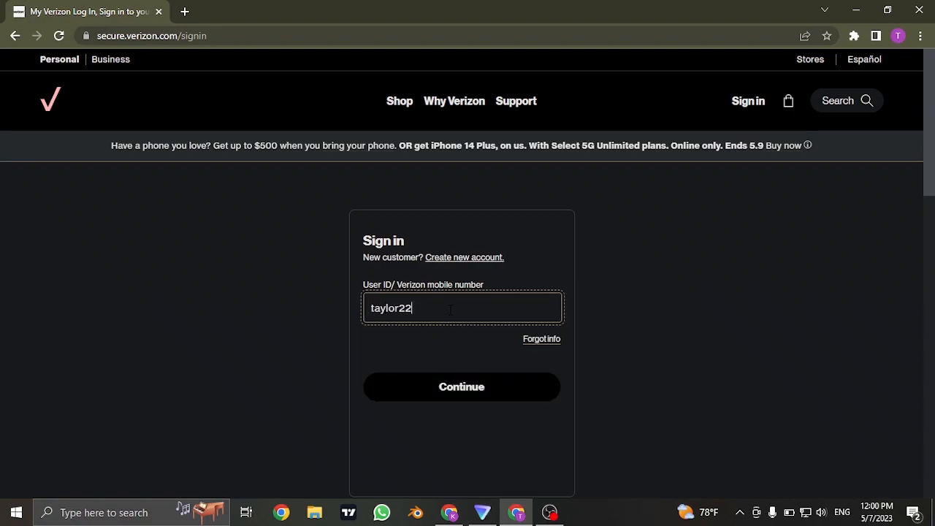
click(462, 386)
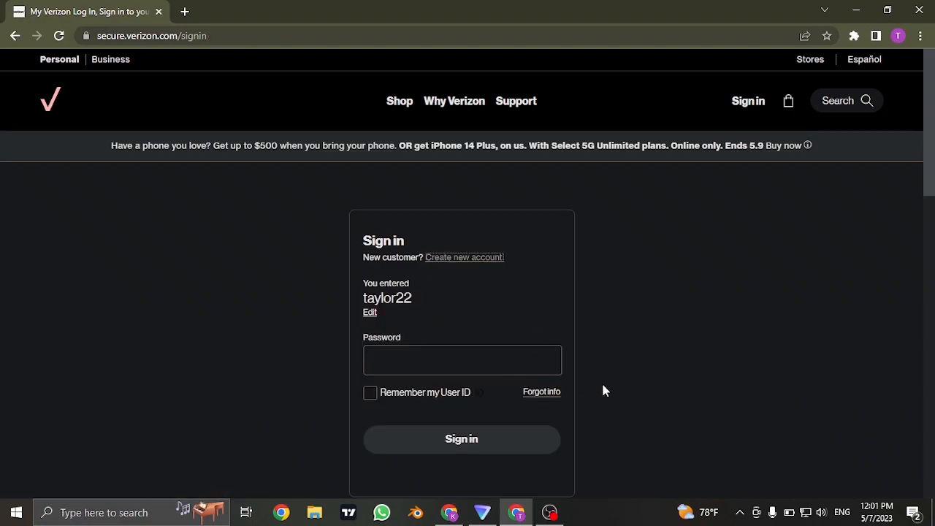
Enter the masked password and check Remember my User ID.
click(462, 359)
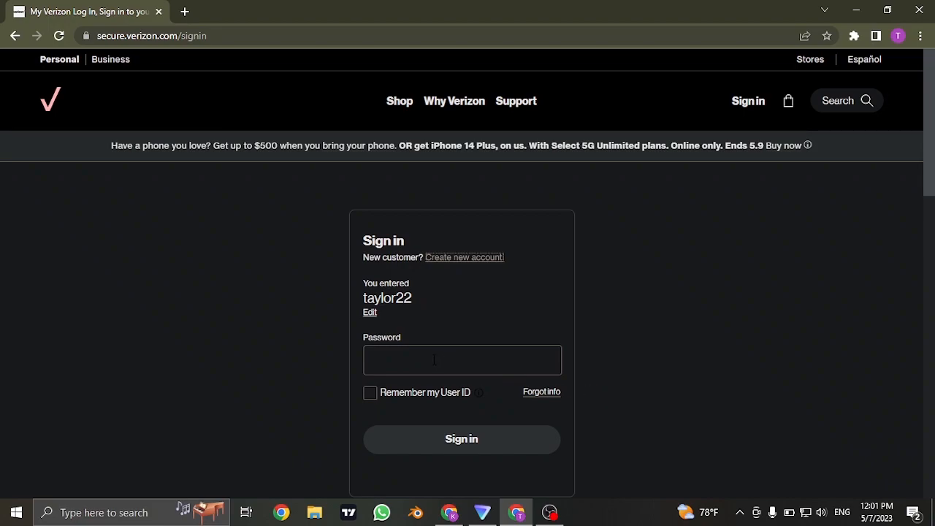
text(password)
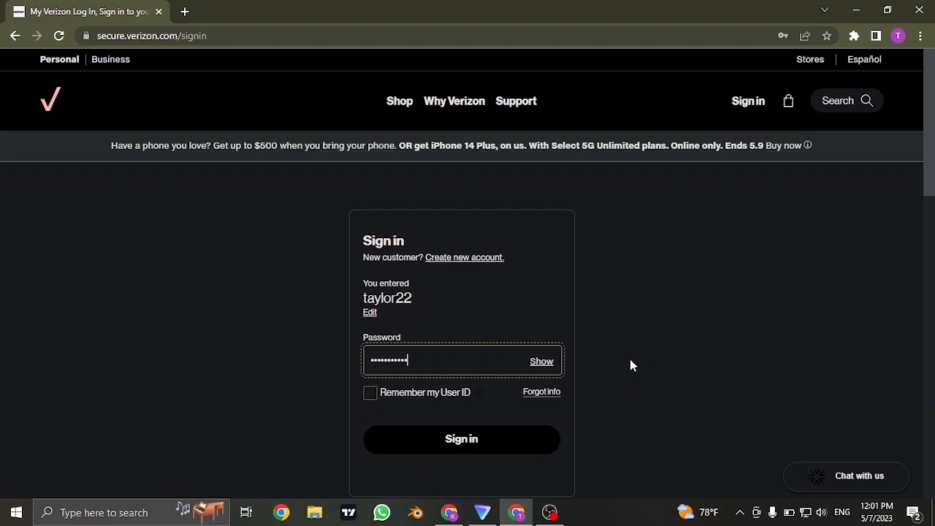
mouse_move(555, 363)
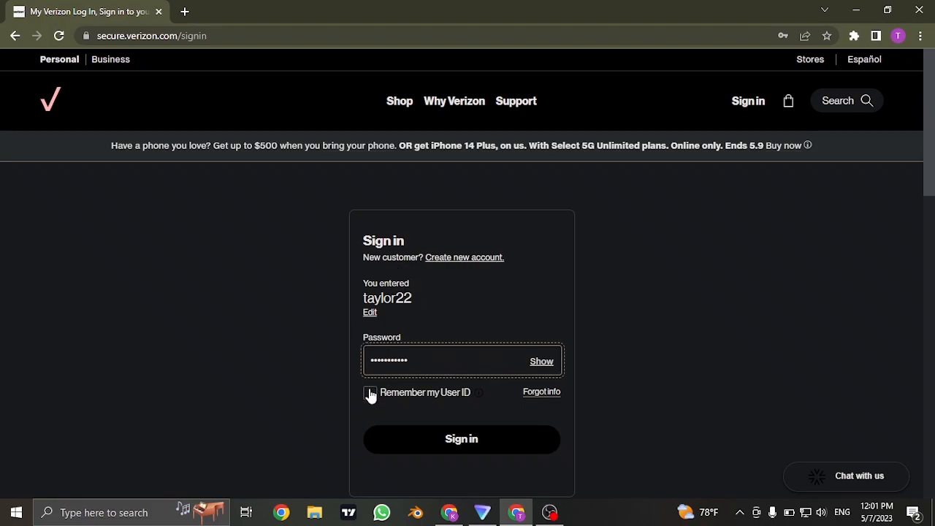
click(370, 391)
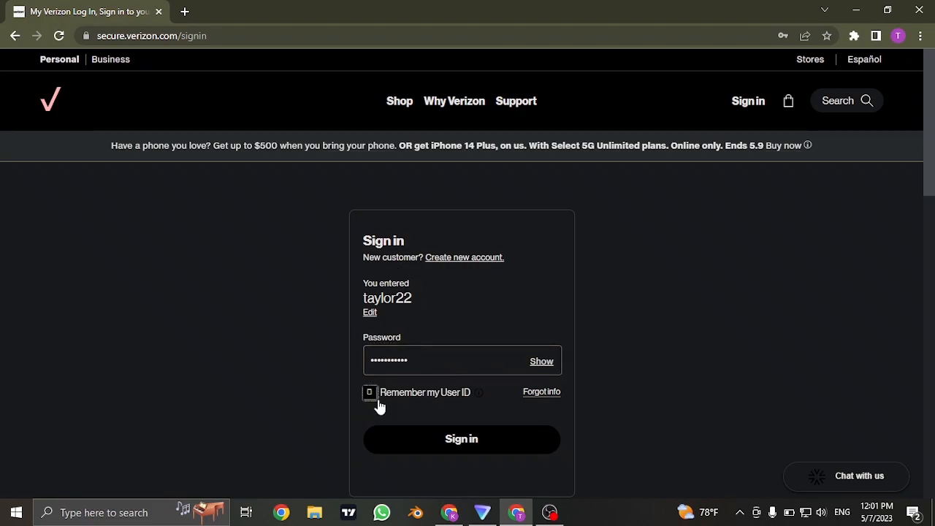
click(368, 392)
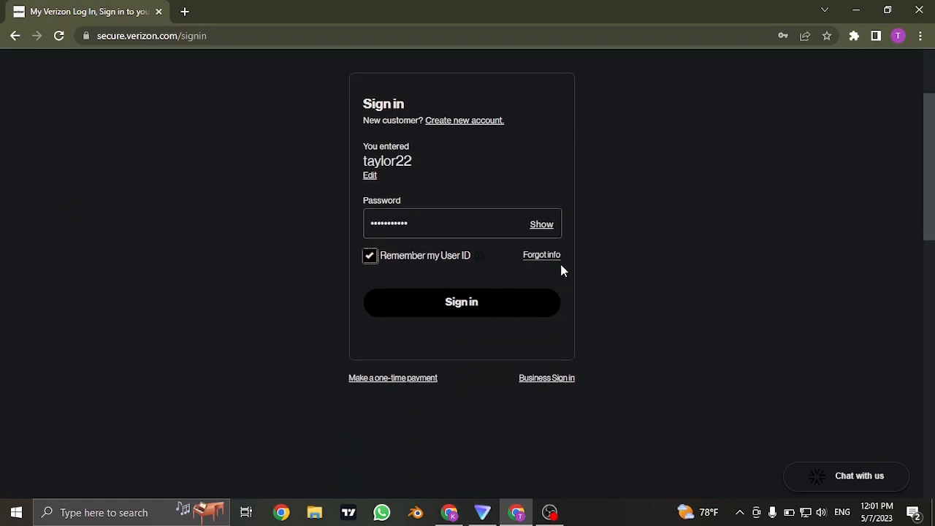
mouse_move(671, 288)
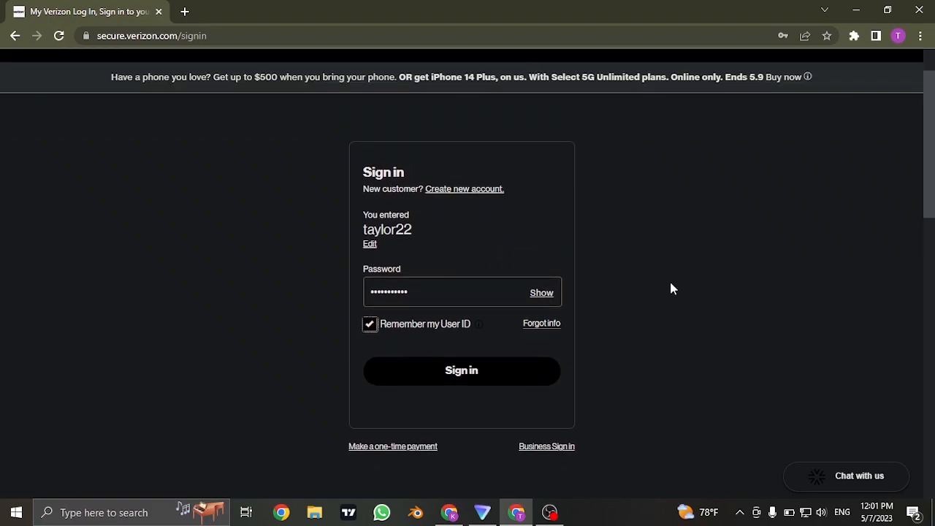
mouse_move(389, 255)
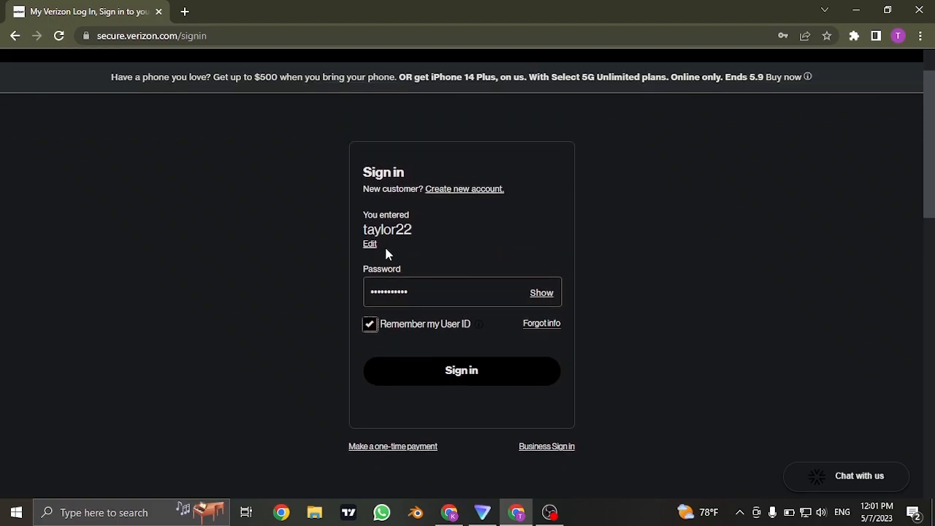
mouse_move(461, 372)
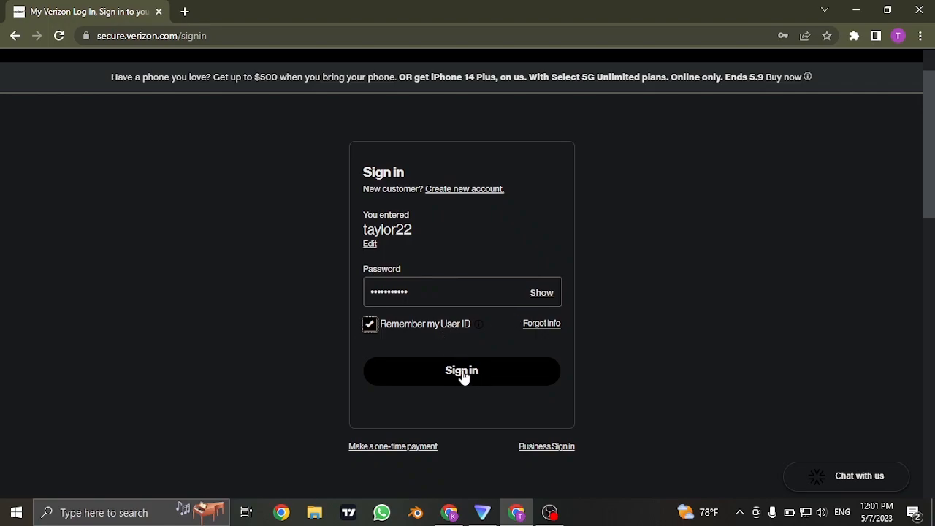
mouse_move(660, 352)
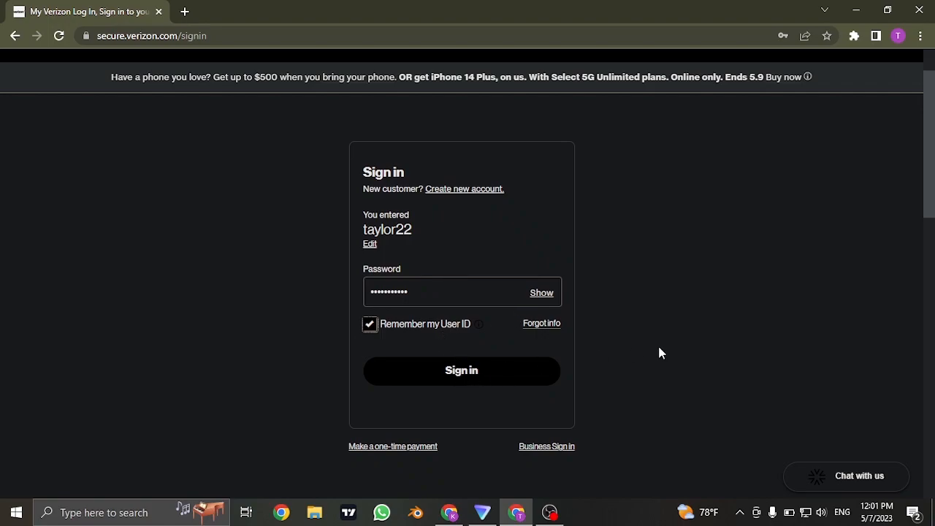
mouse_move(252, 149)
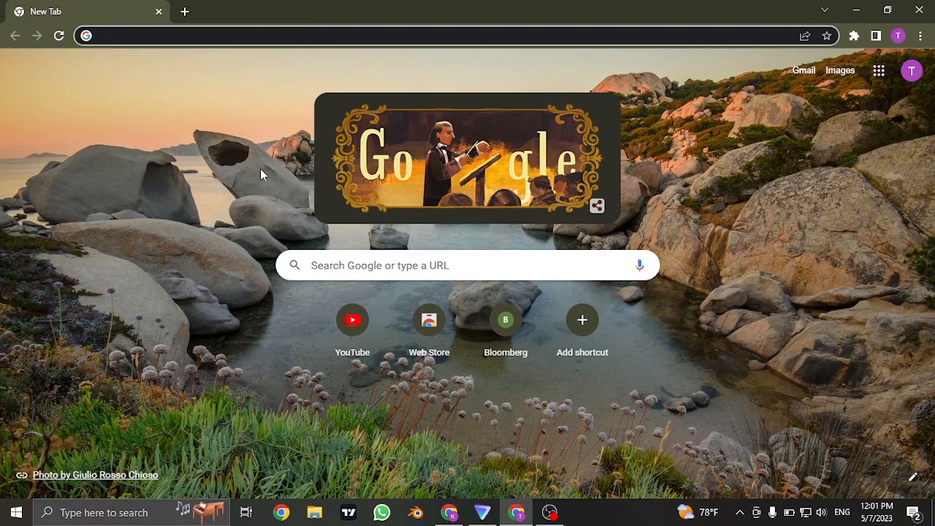
mouse_move(272, 181)
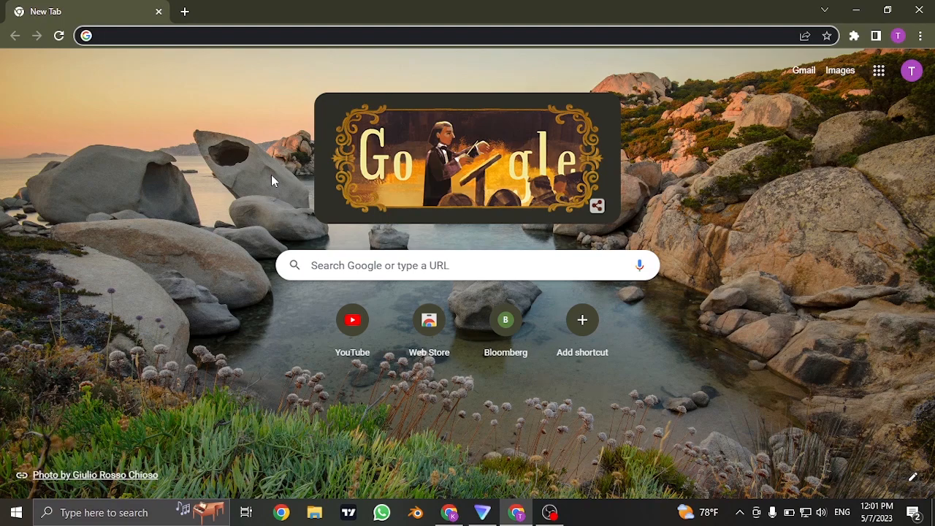